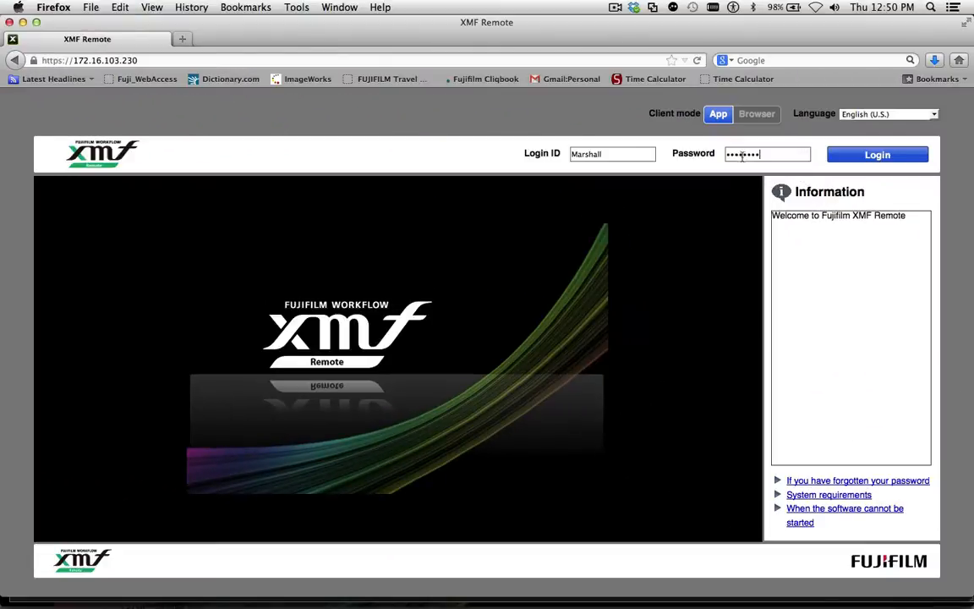
Log in to XMF Remote and open Approval to list the Farm News Vol 1 No 1 pages
click(877, 154)
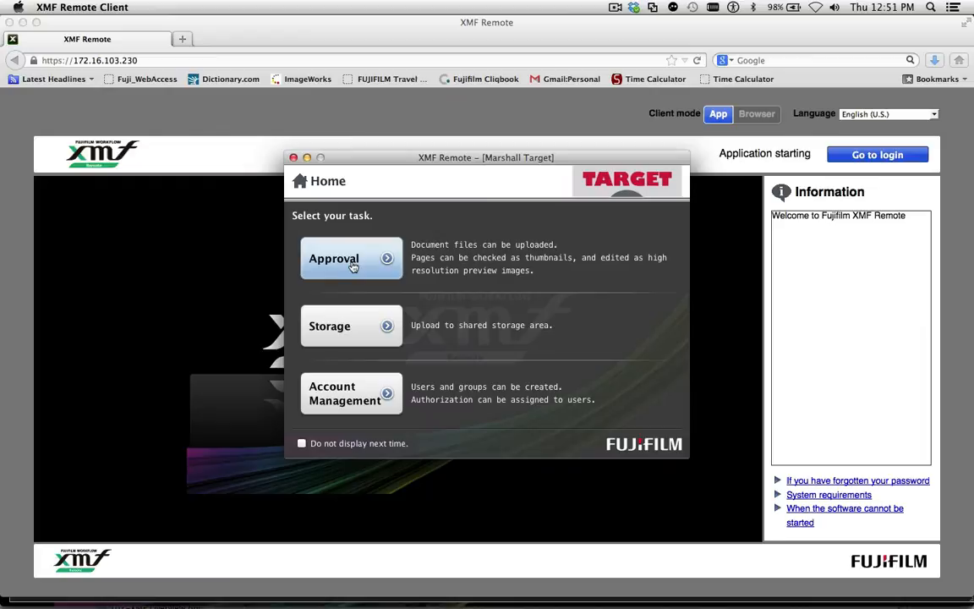
click(351, 258)
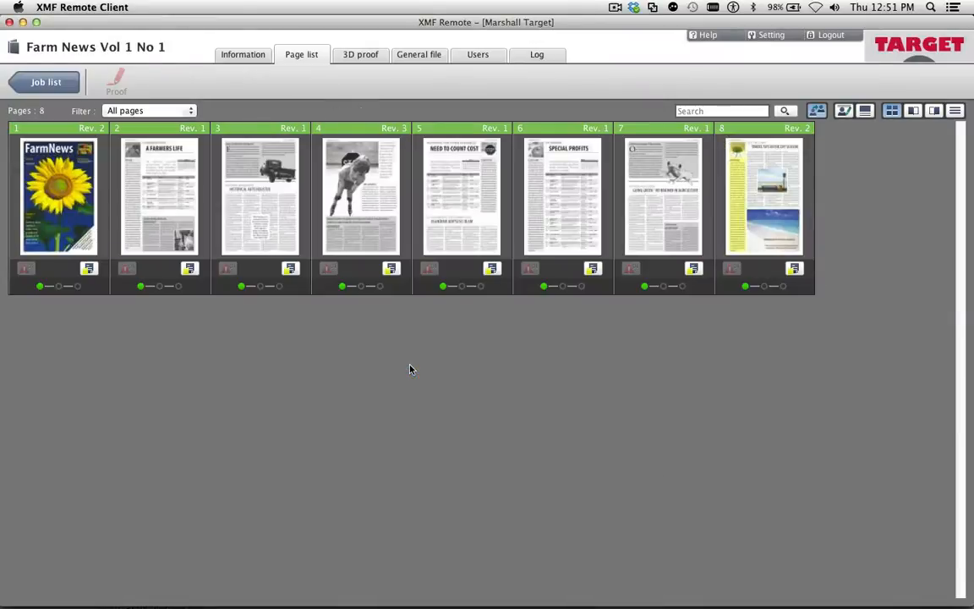
mouse_move(406, 367)
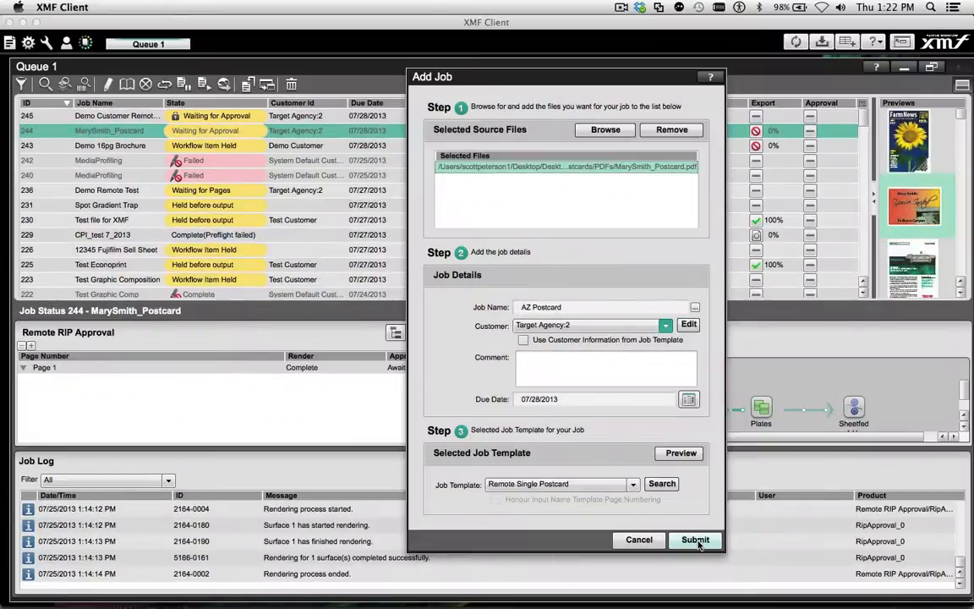
Submit the AZ Postcard job, select its row, and open the postcard page remotely
click(694, 539)
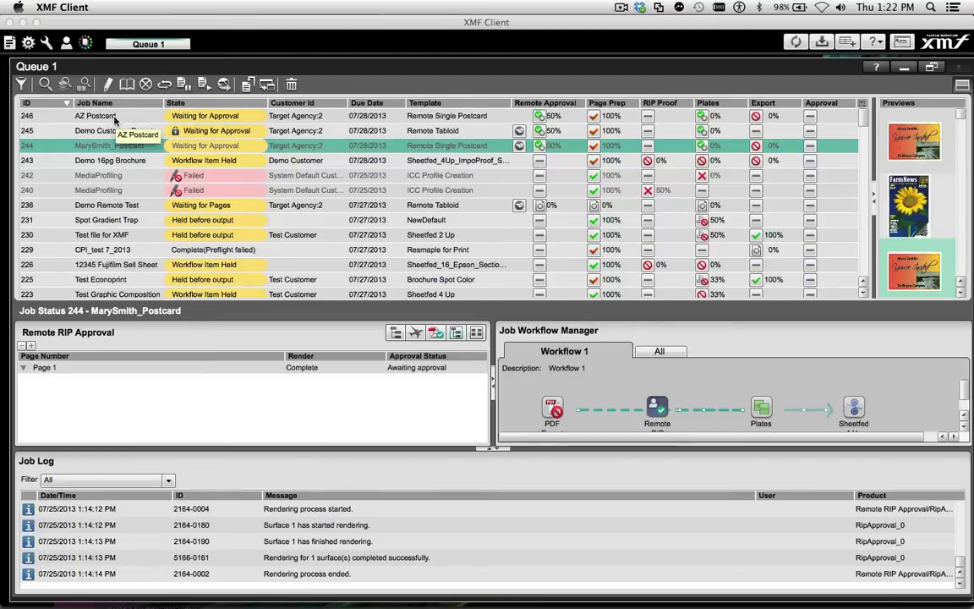
click(94, 116)
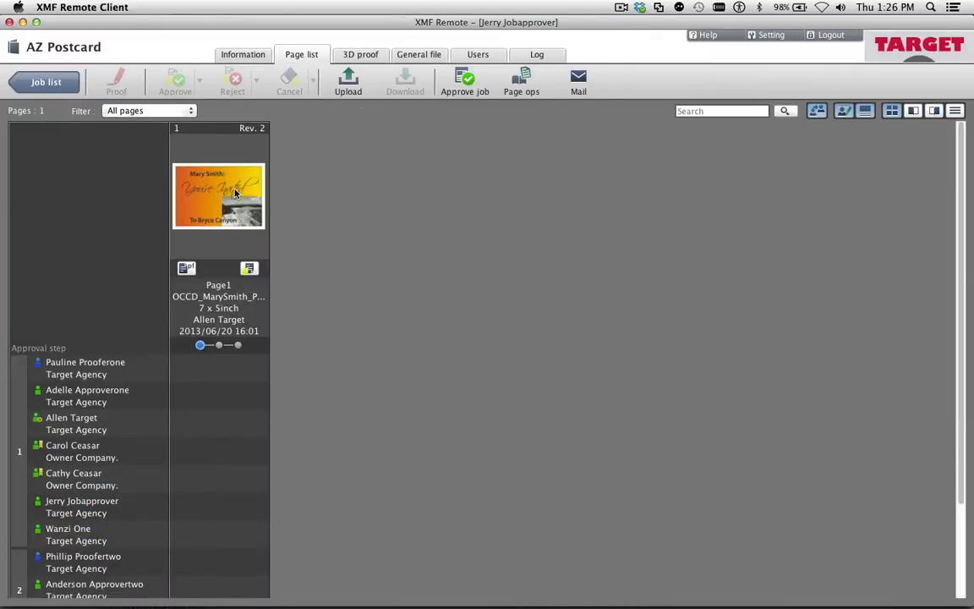
double_click(219, 196)
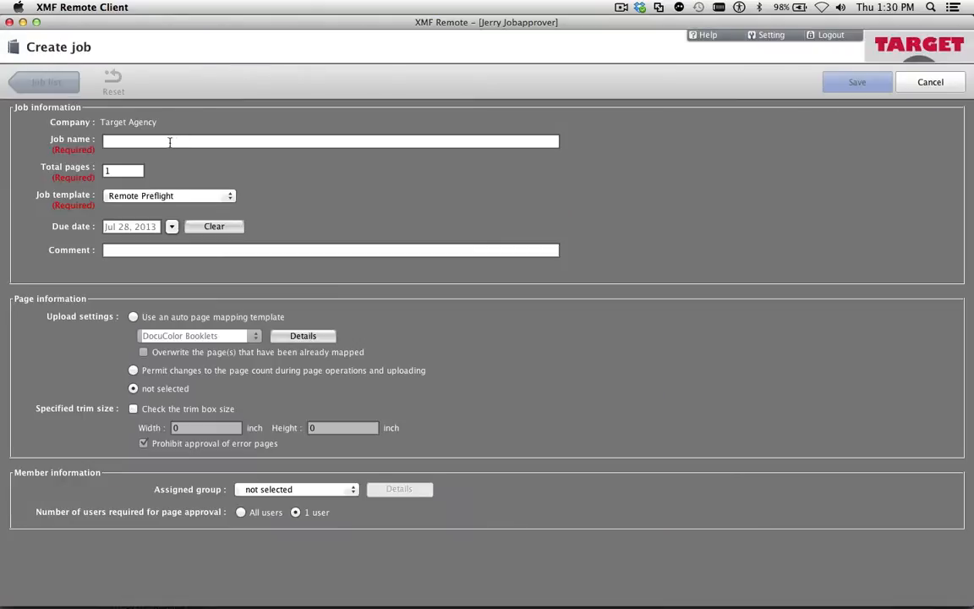
Create the 8-page 'JPress 8panel Gate_Fold' job with the Remote Preflight template and confirm mail settings
text(JPress 8panel Gate_Fold)
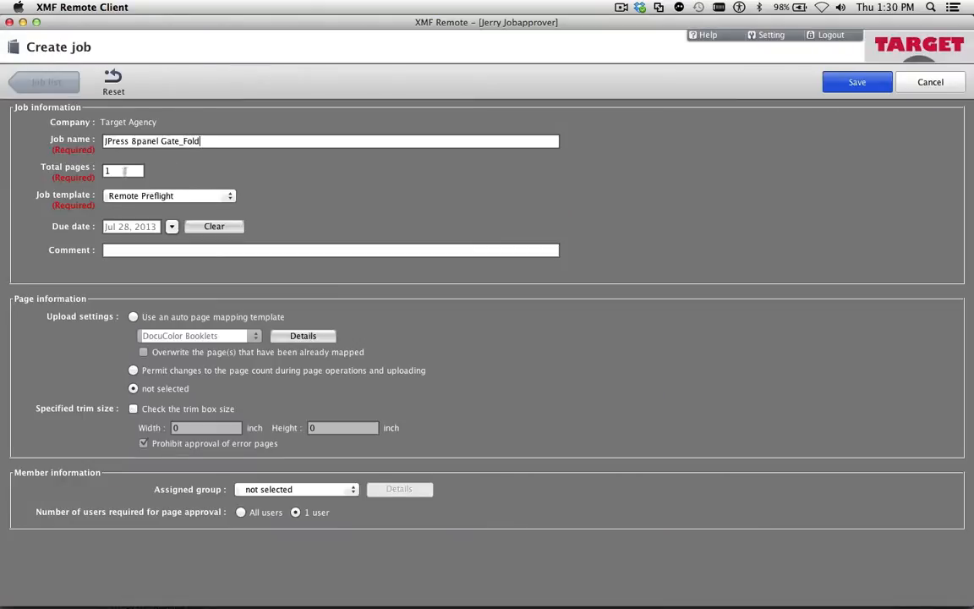
text(8)
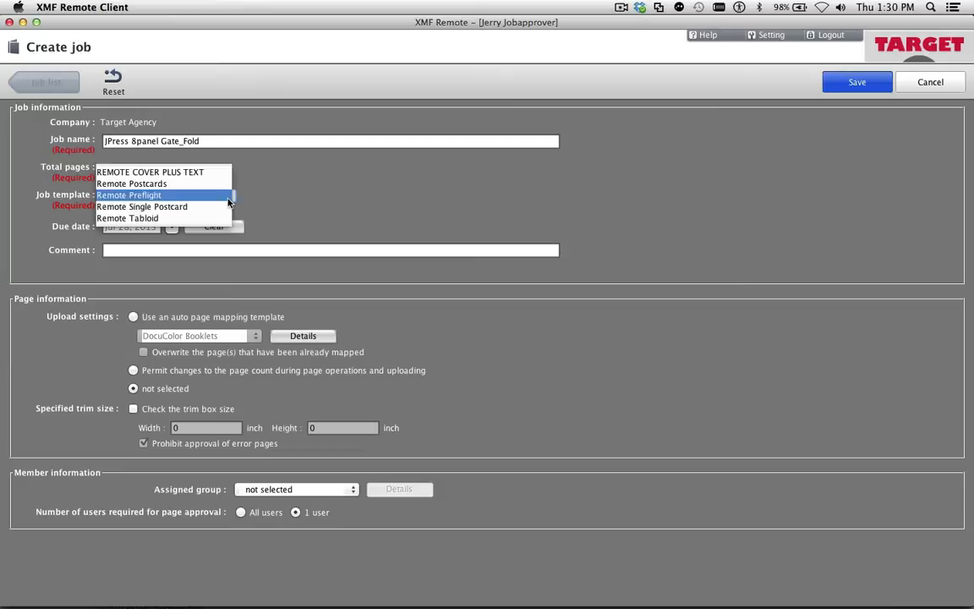
click(856, 82)
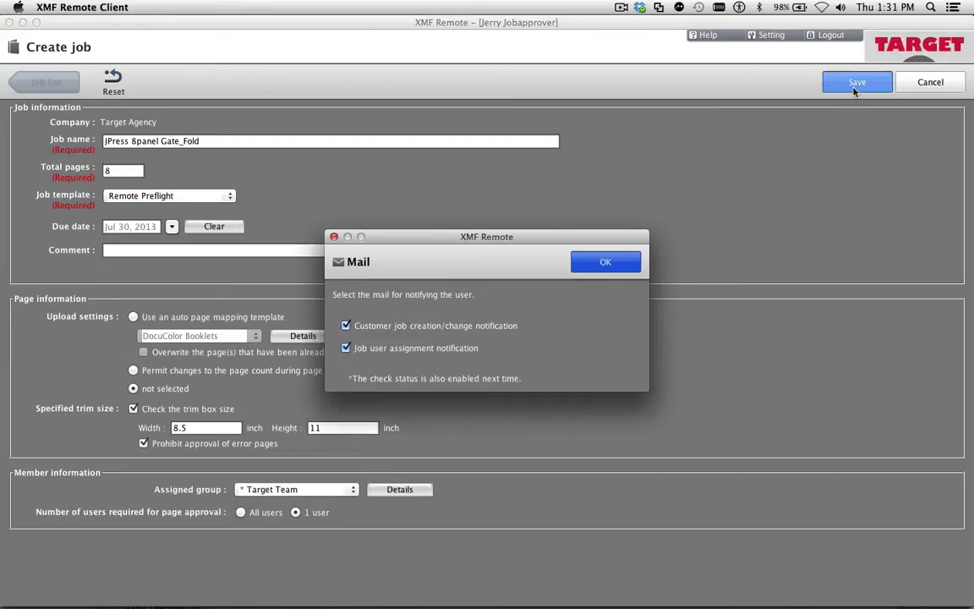
click(605, 261)
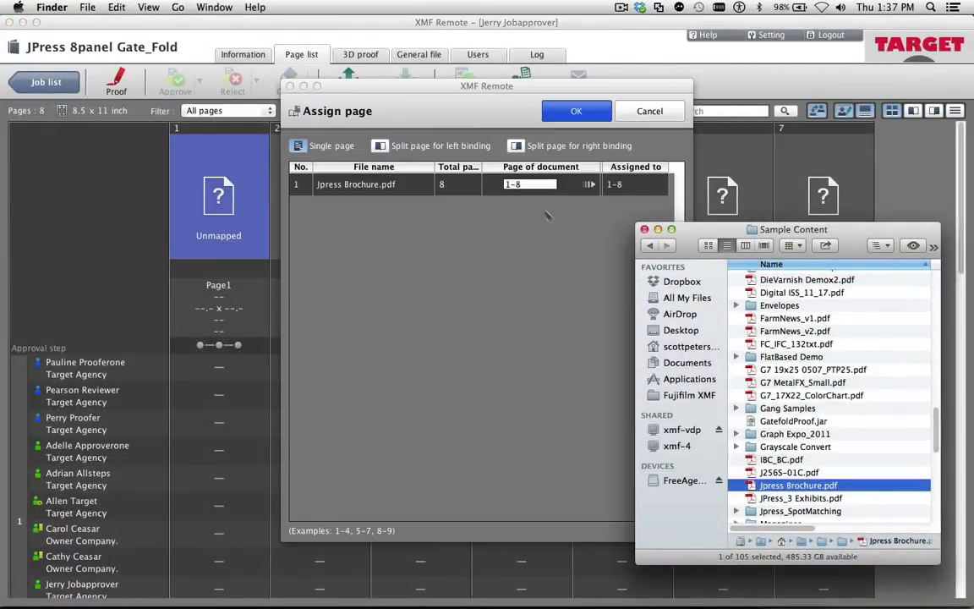
Assign Jpress Brochure.pdf to pages 1–8 and upload it with a first-draft comment
click(576, 111)
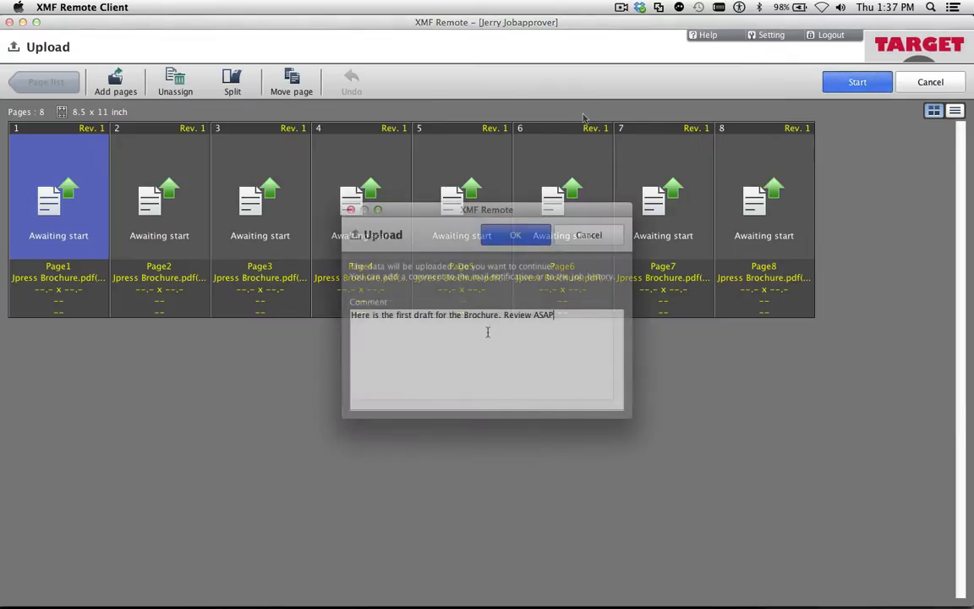
click(515, 235)
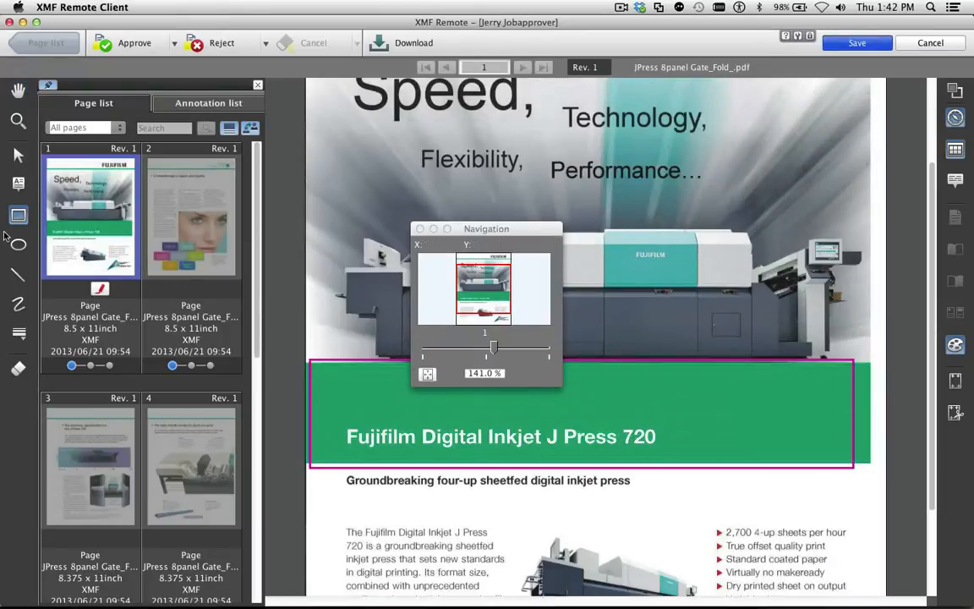
Note 'large white centred type' on page 1's green banner, save, and return to the page list
click(19, 185)
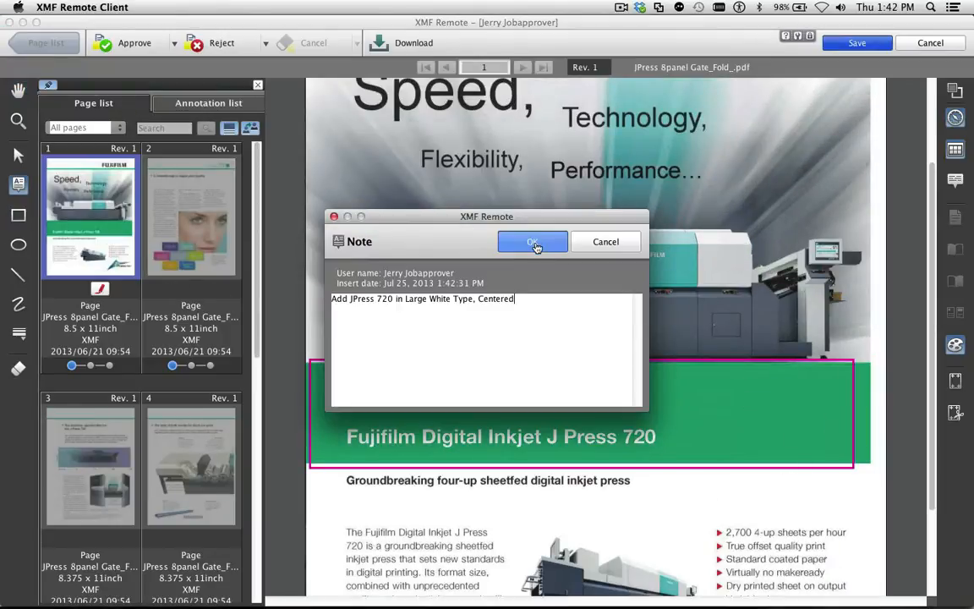
click(531, 242)
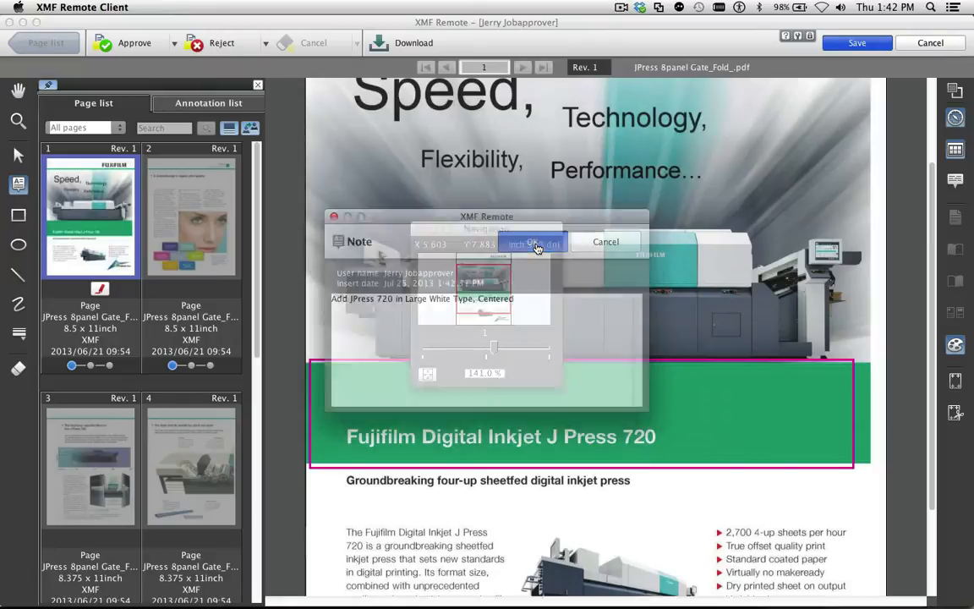
click(533, 243)
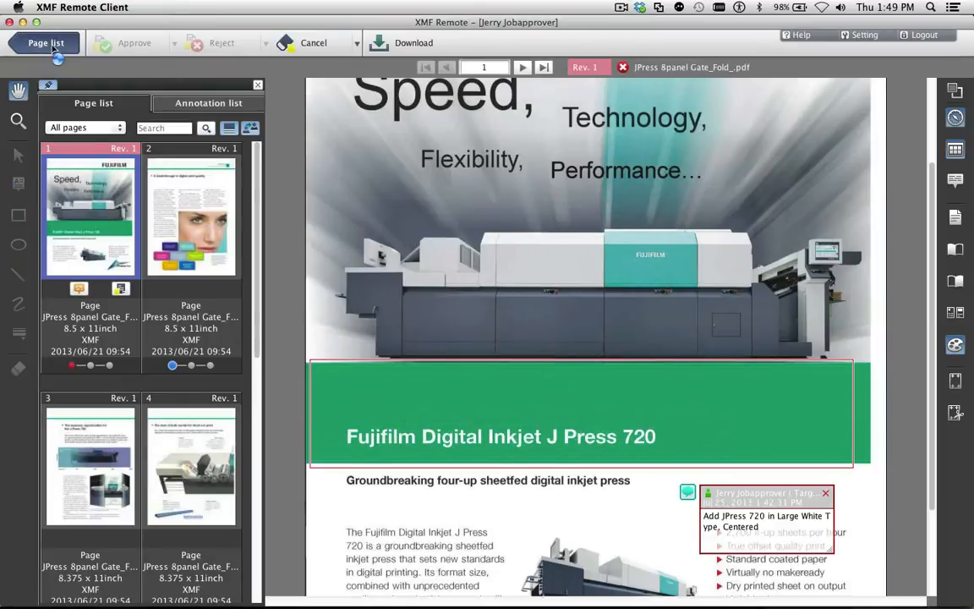
click(45, 43)
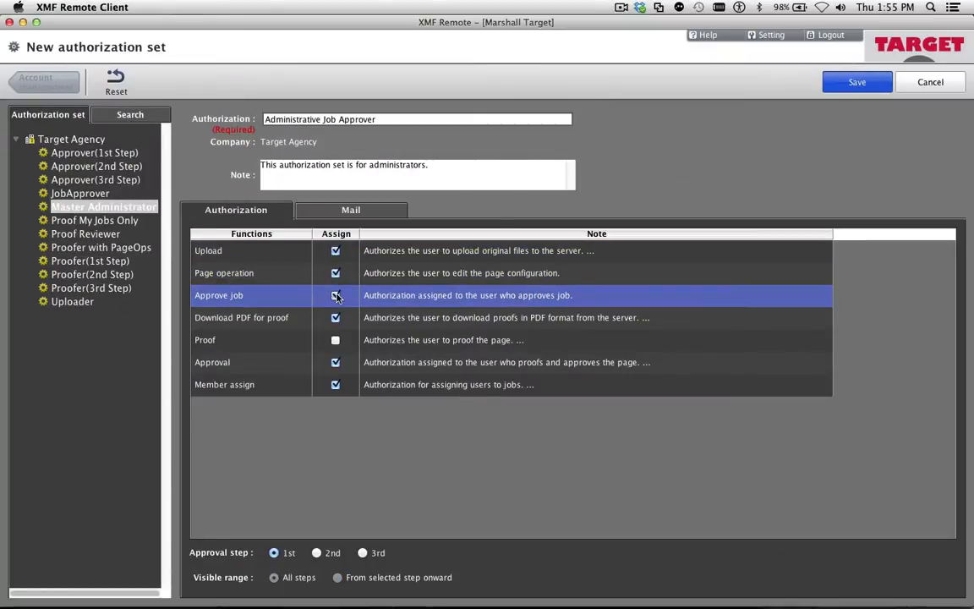
Show the Mail notification frequency options for the Administrative Job Approver set
click(350, 209)
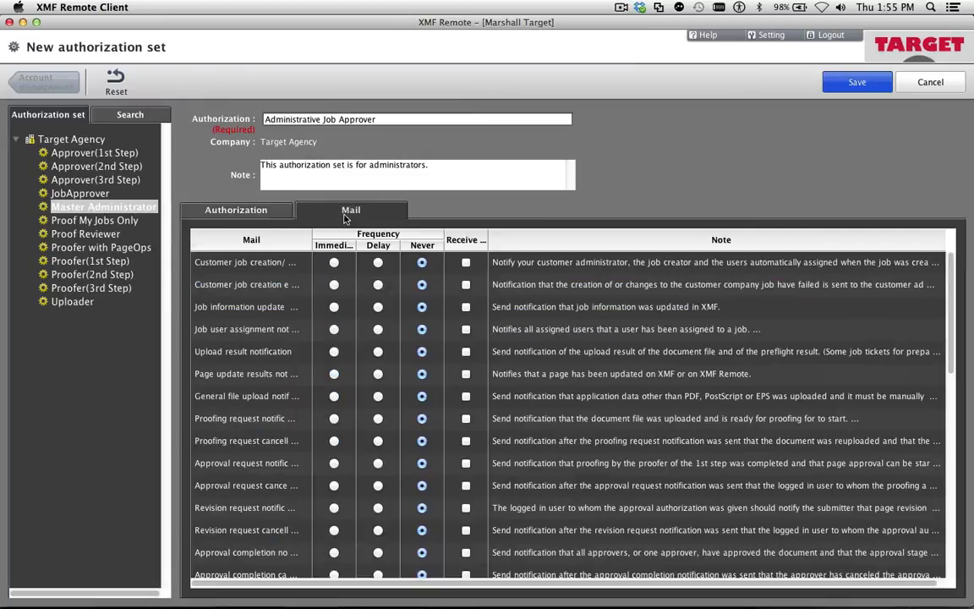
click(246, 329)
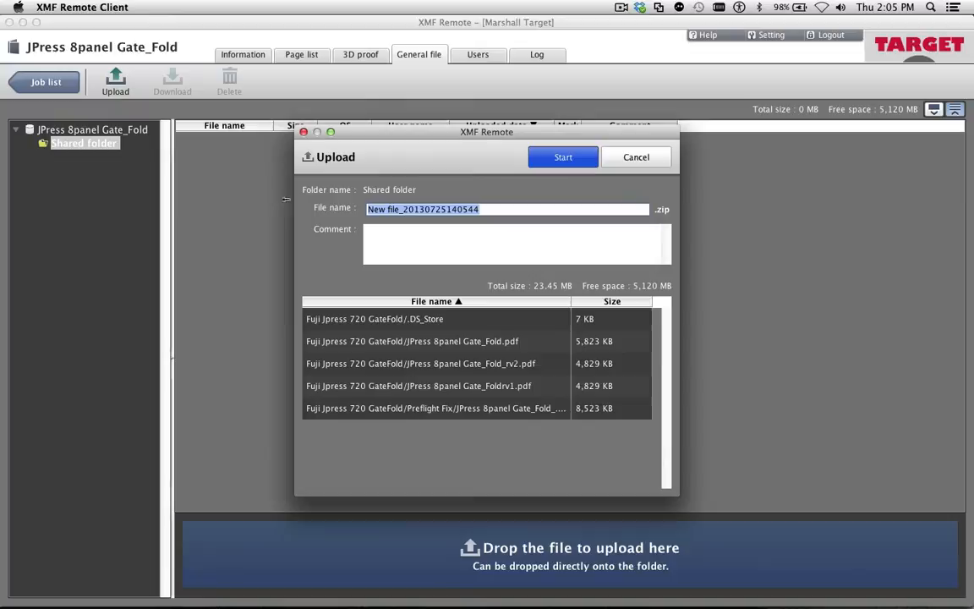
Rename the shared-folder upload to 'Revised Cover' and start uploading the zip
text(Revised Cover)
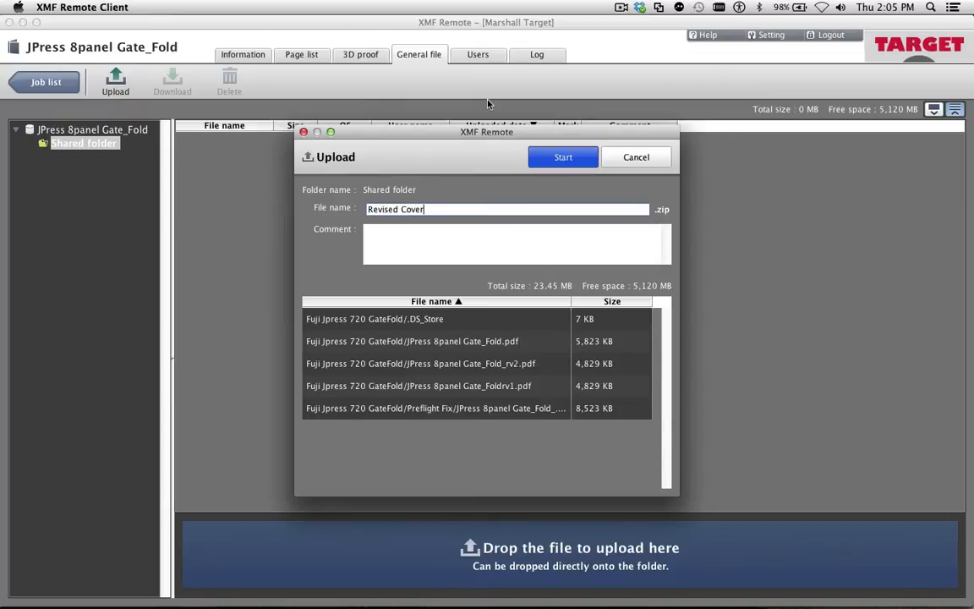
click(562, 156)
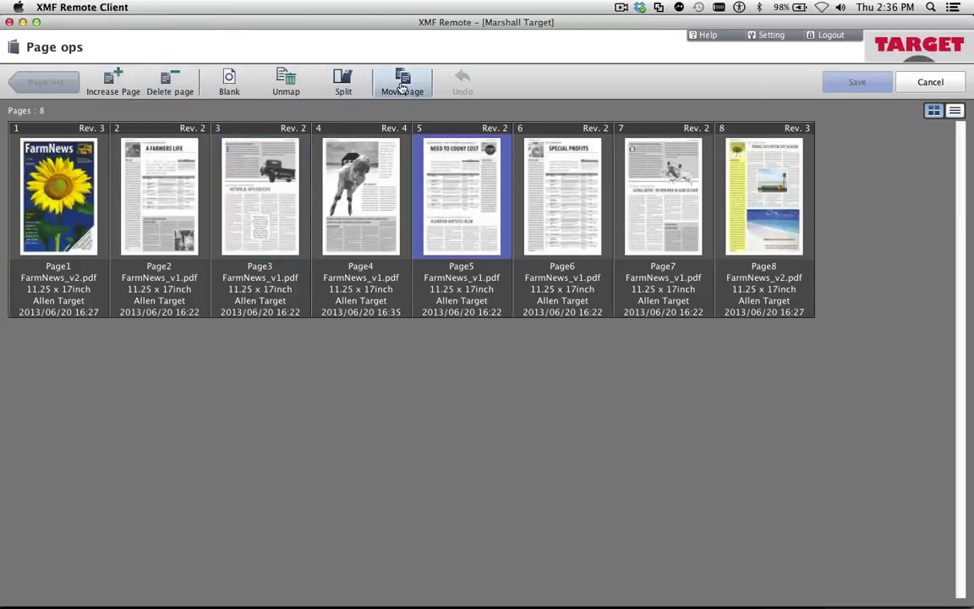
Move page 5, Need to Count Cost, to page position 3
click(402, 80)
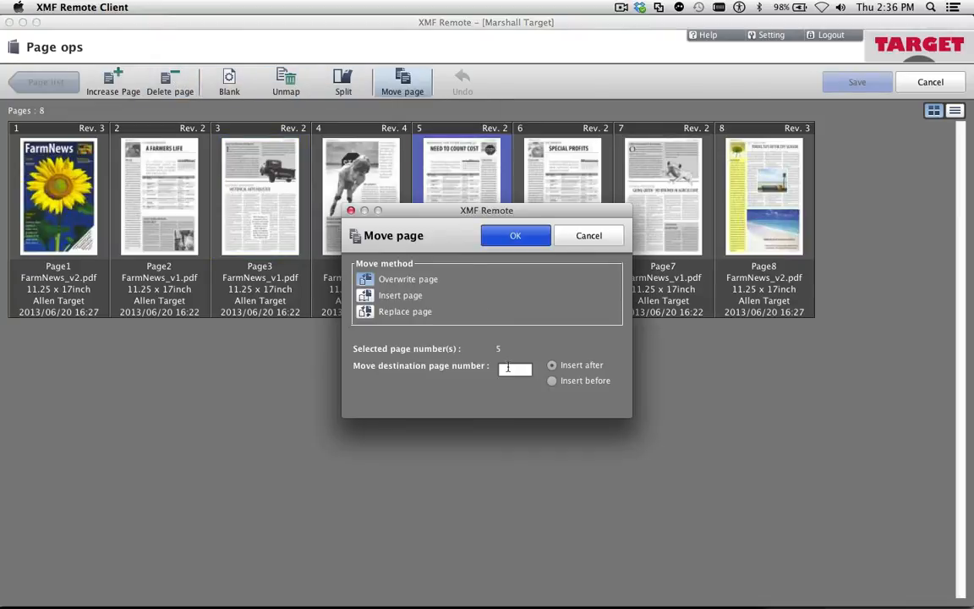
text(3)
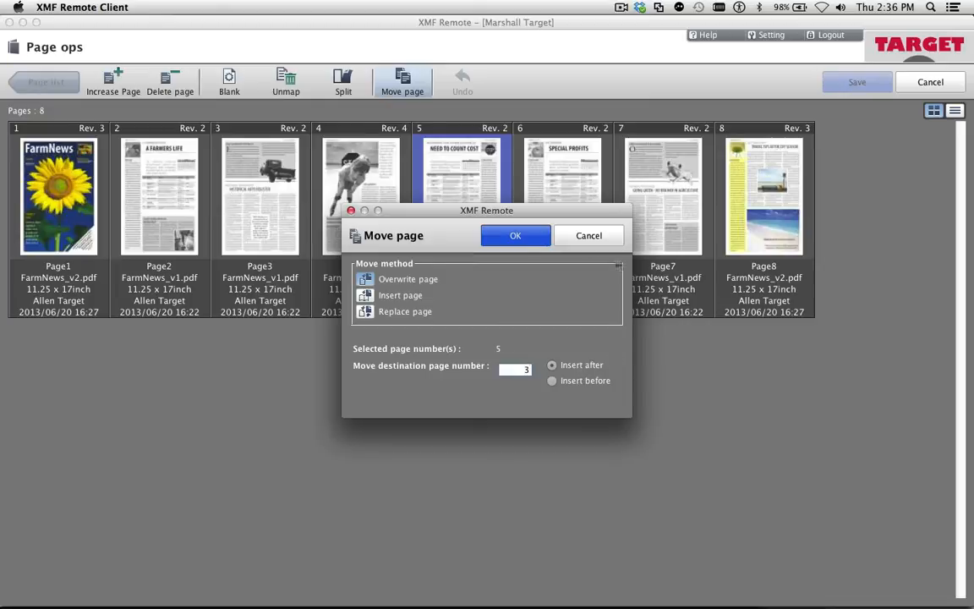
click(515, 235)
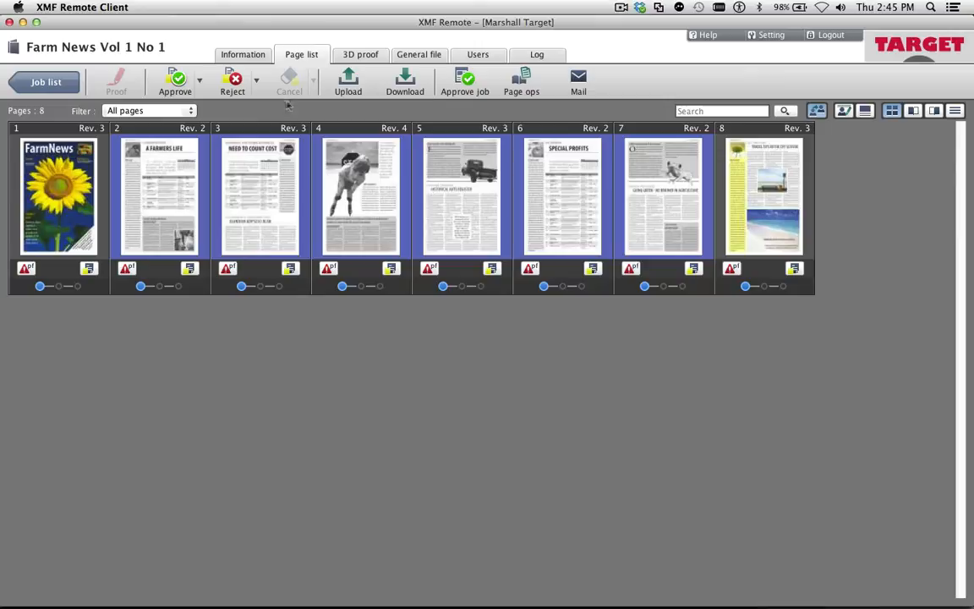
Approve newsletter pages 2 through 7, accepting the failed-preflight warning
click(175, 82)
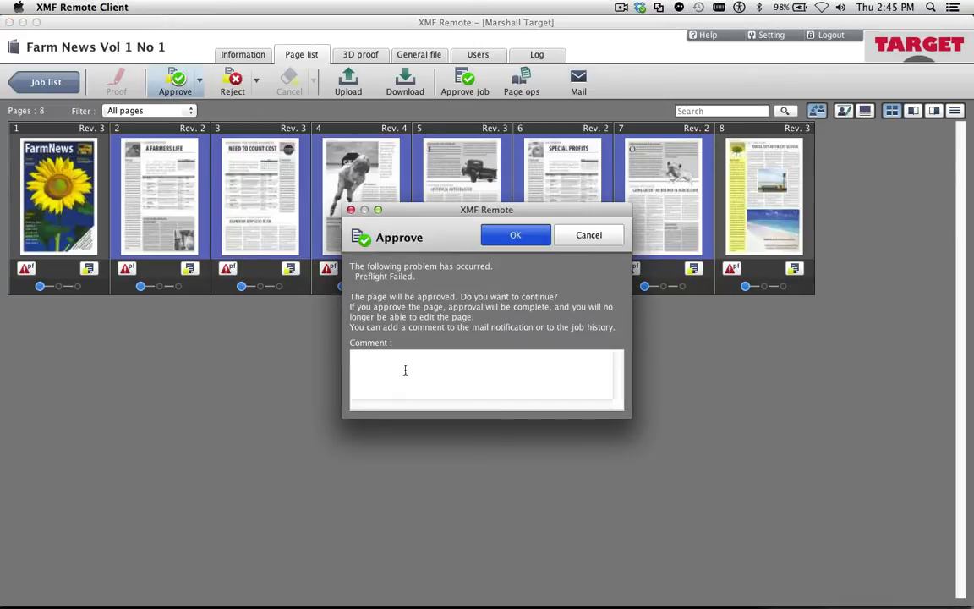
click(515, 235)
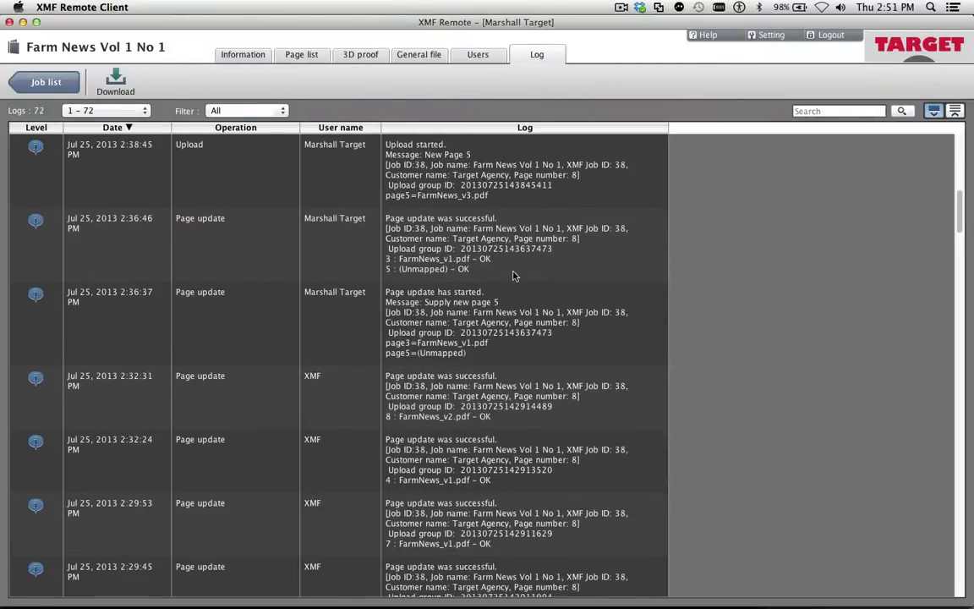
Download the Farm News job log and save it as LogFile-Job38.csv
scroll(down, 3)
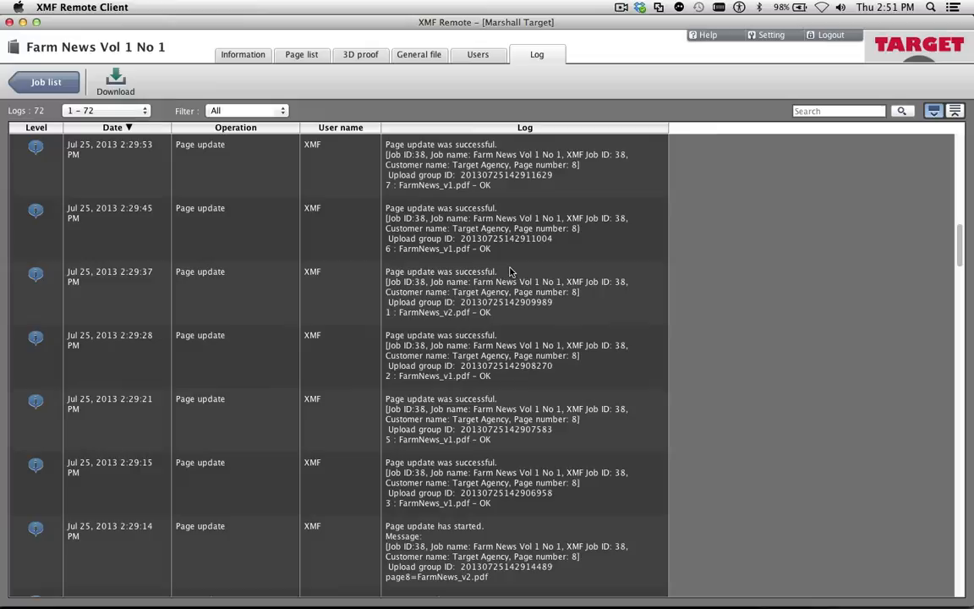
scroll(down, 3)
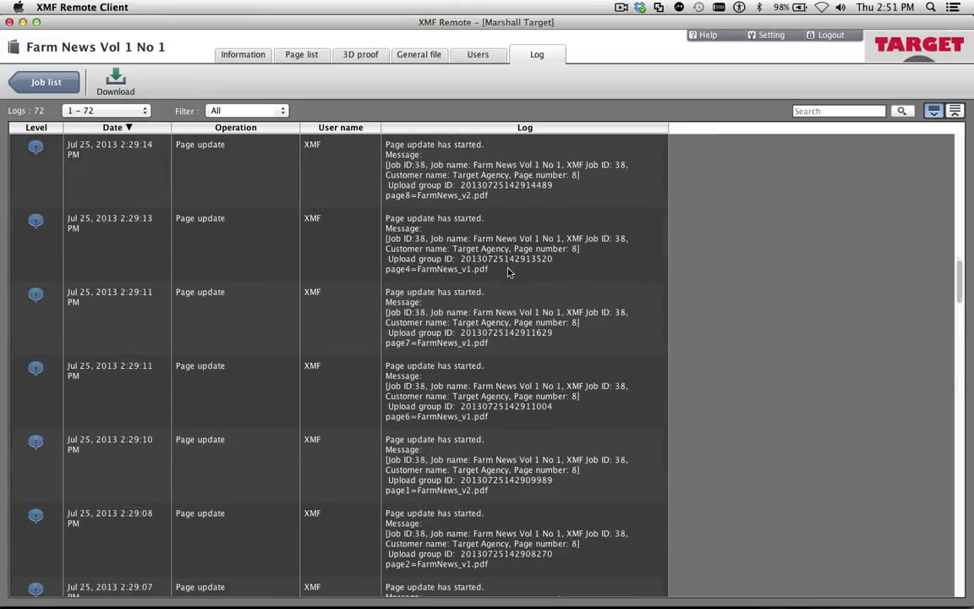
click(115, 80)
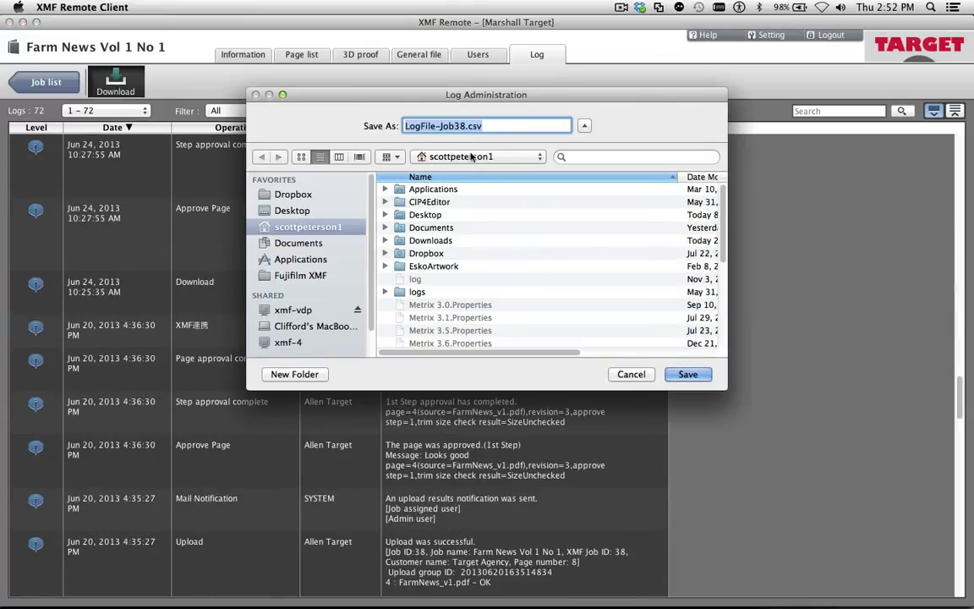
click(687, 374)
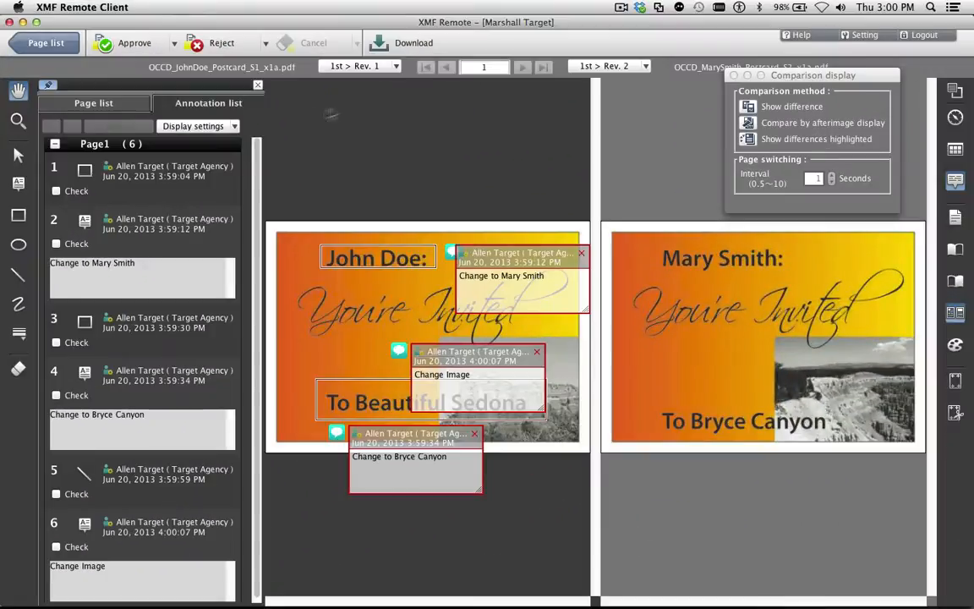
click(199, 125)
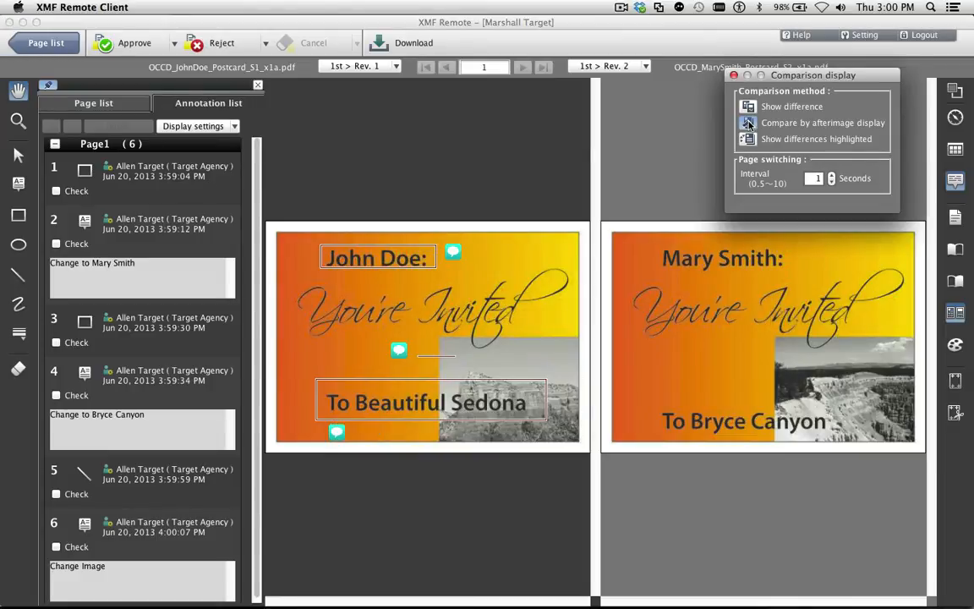
click(134, 43)
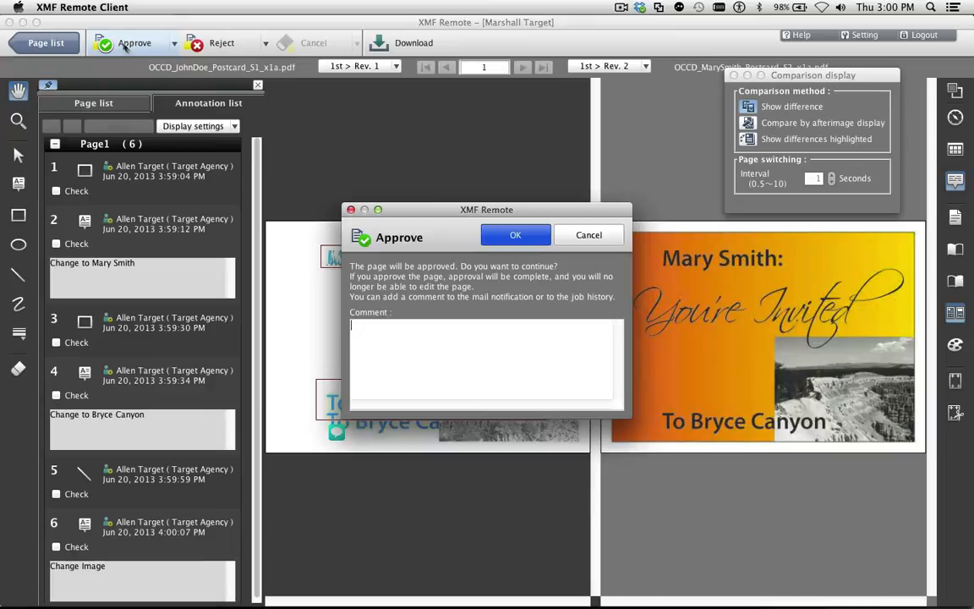
click(515, 235)
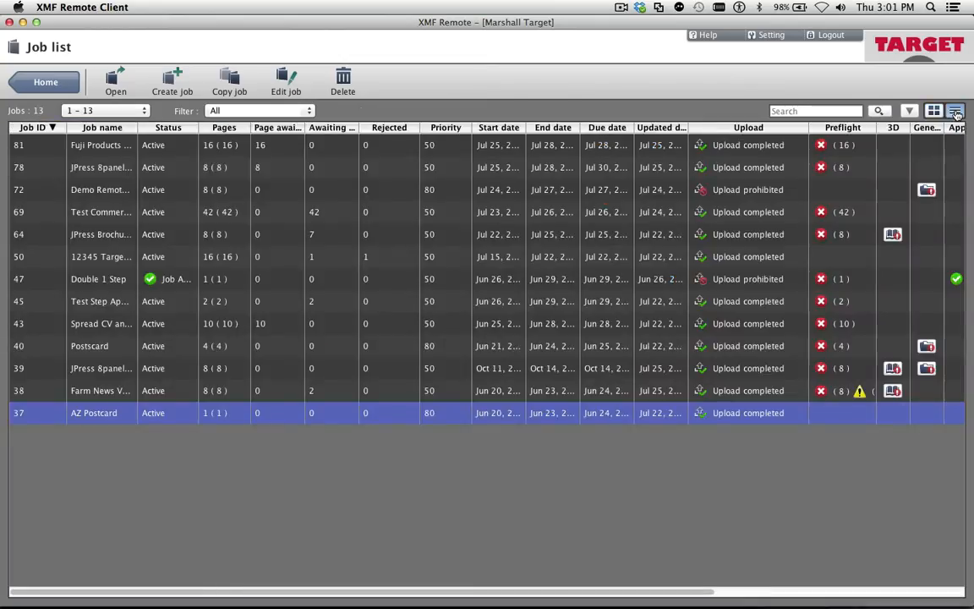